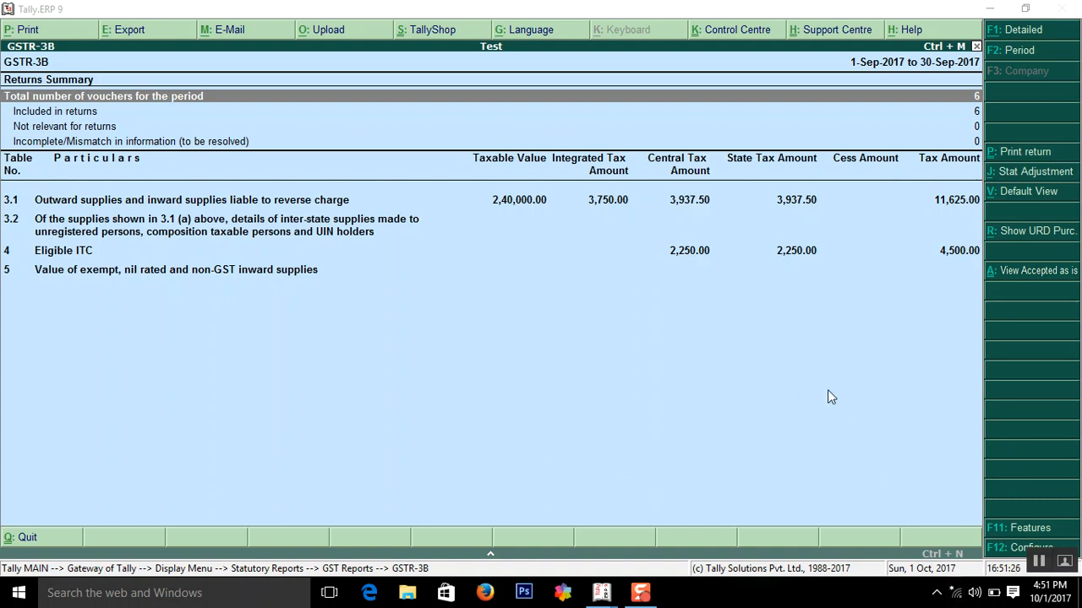
pyautogui.moveTo(693, 321)
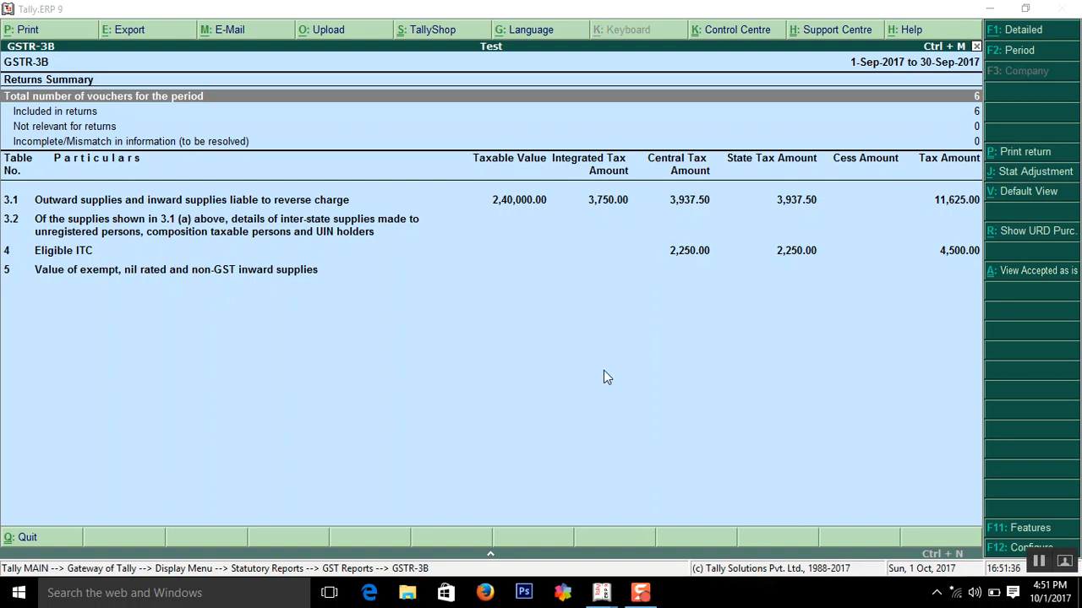
pyautogui.moveTo(762, 281)
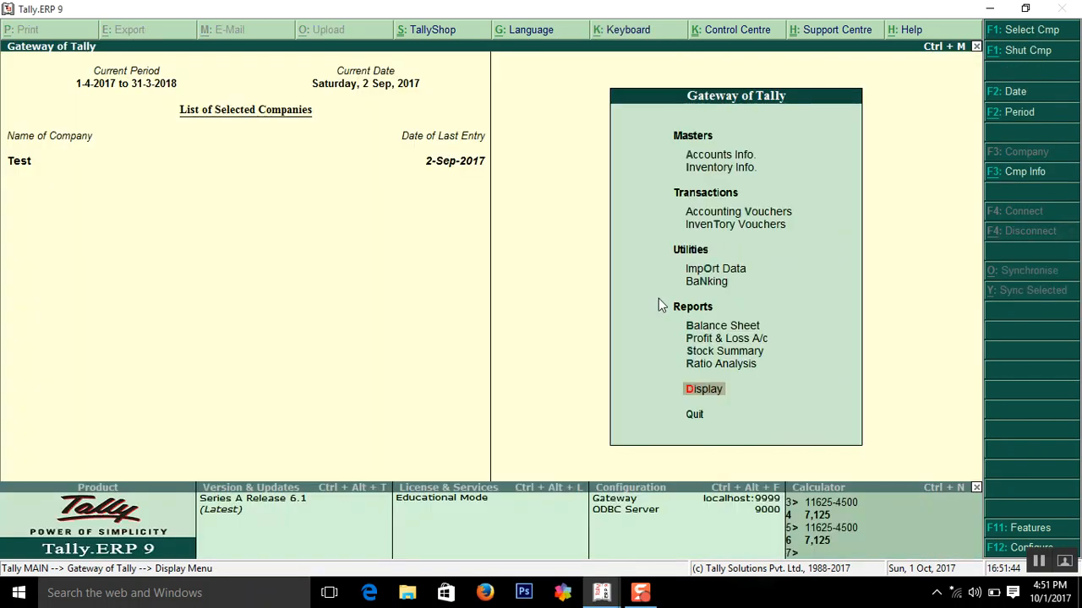
# - Reach the GSTR-3B return summary via Display > Statutory Reports > GST reports
pyautogui.click(703, 389)
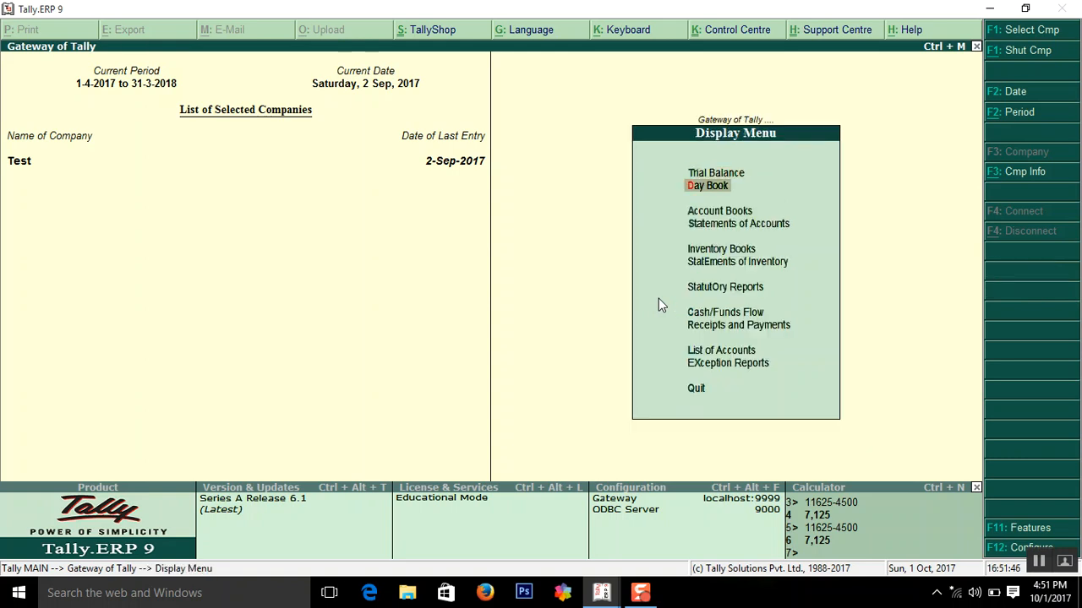
pyautogui.click(723, 287)
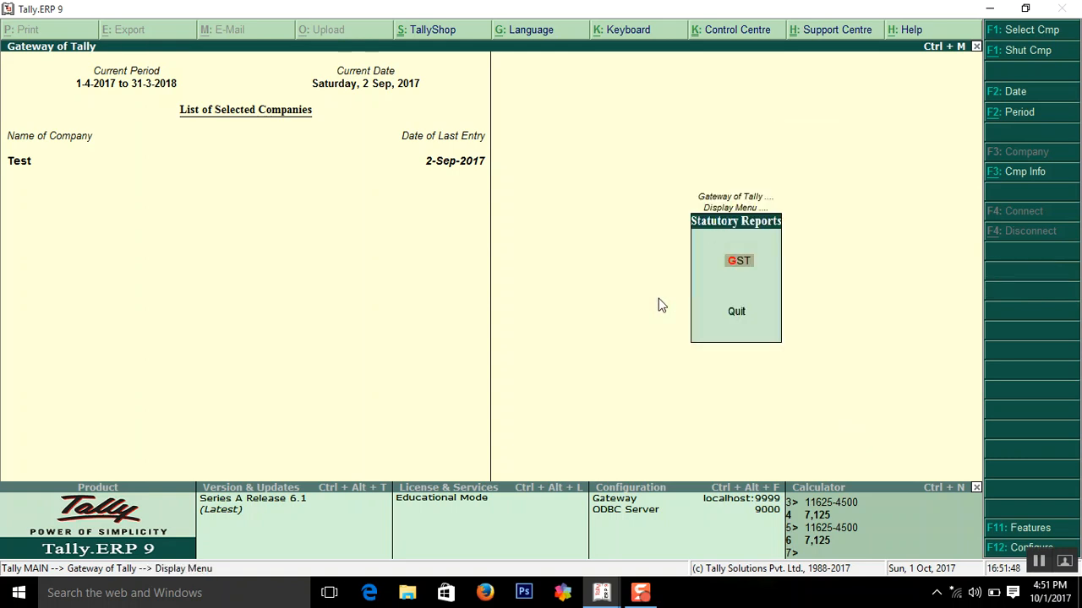
pyautogui.click(739, 260)
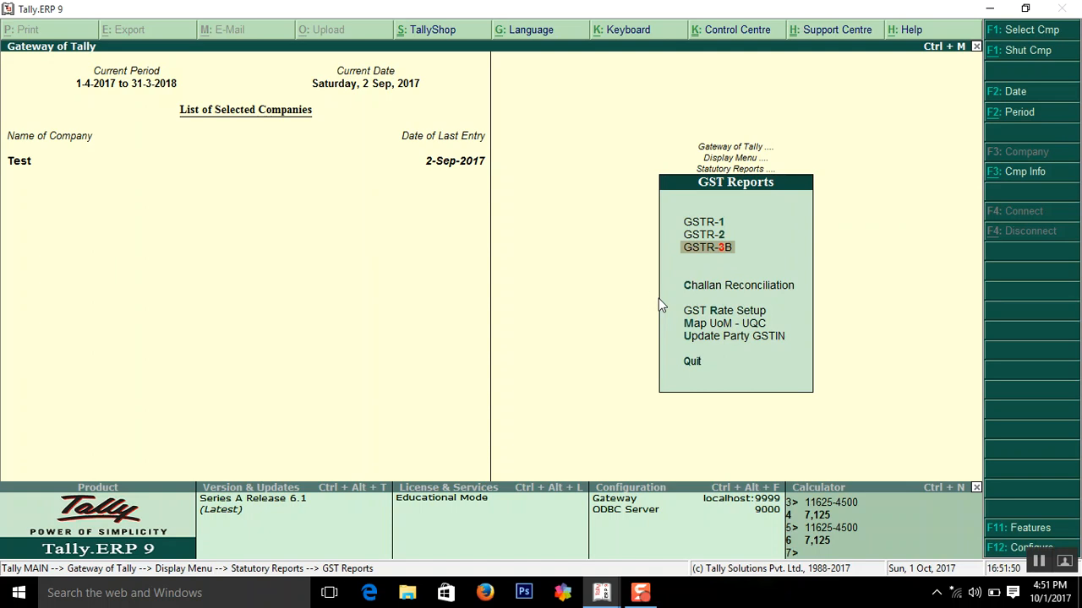
pyautogui.click(706, 247)
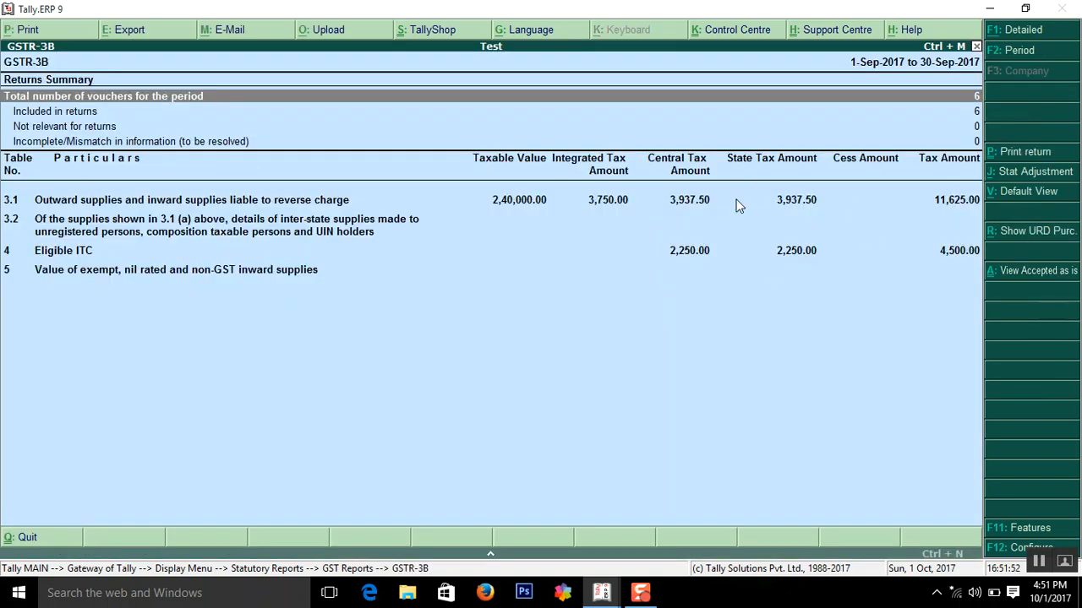
pyautogui.moveTo(899, 71)
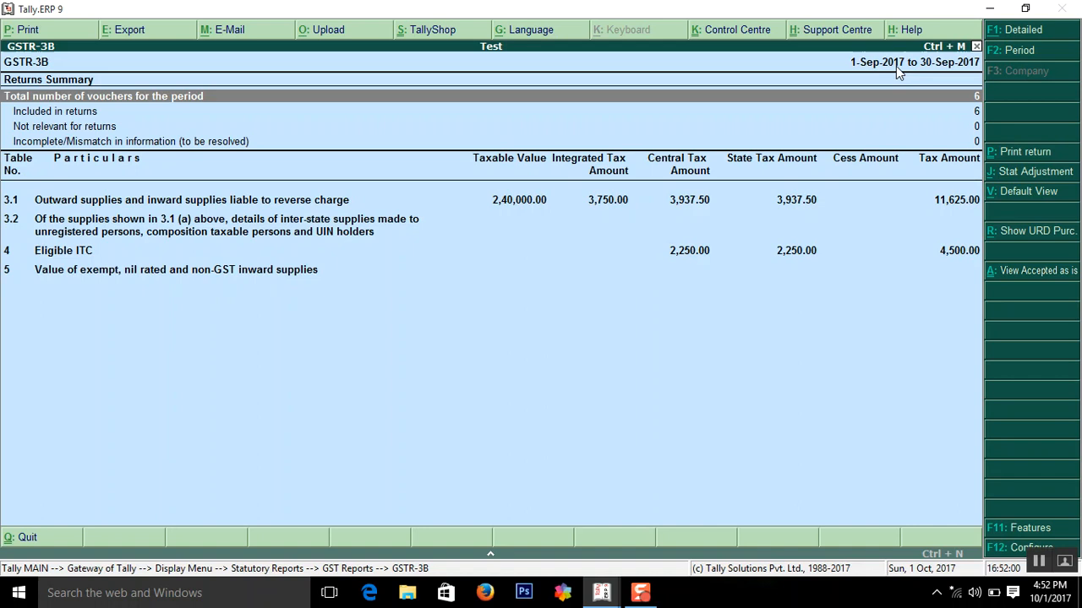
pyautogui.moveTo(930, 168)
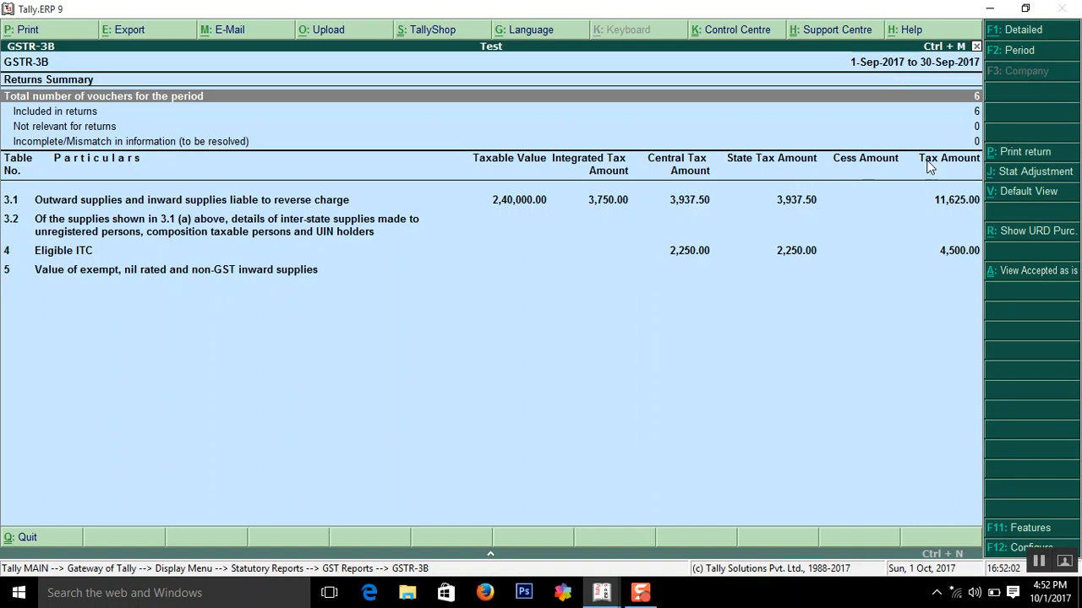
pyautogui.moveTo(875, 220)
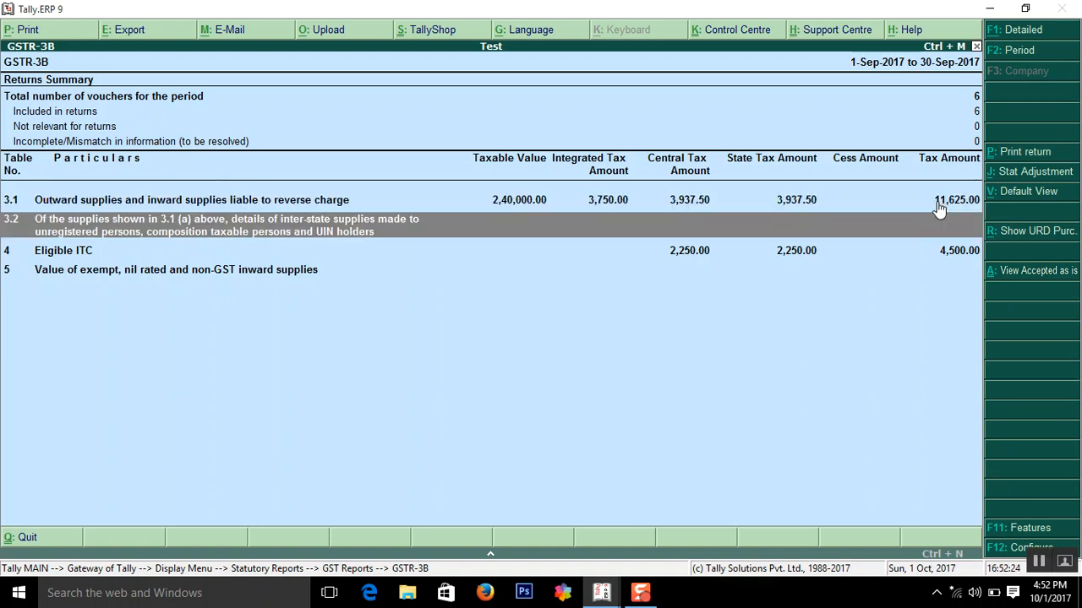
# - Move to row 4 Eligible ITC showing ₹2,250 central and state tax
pyautogui.press('Down')
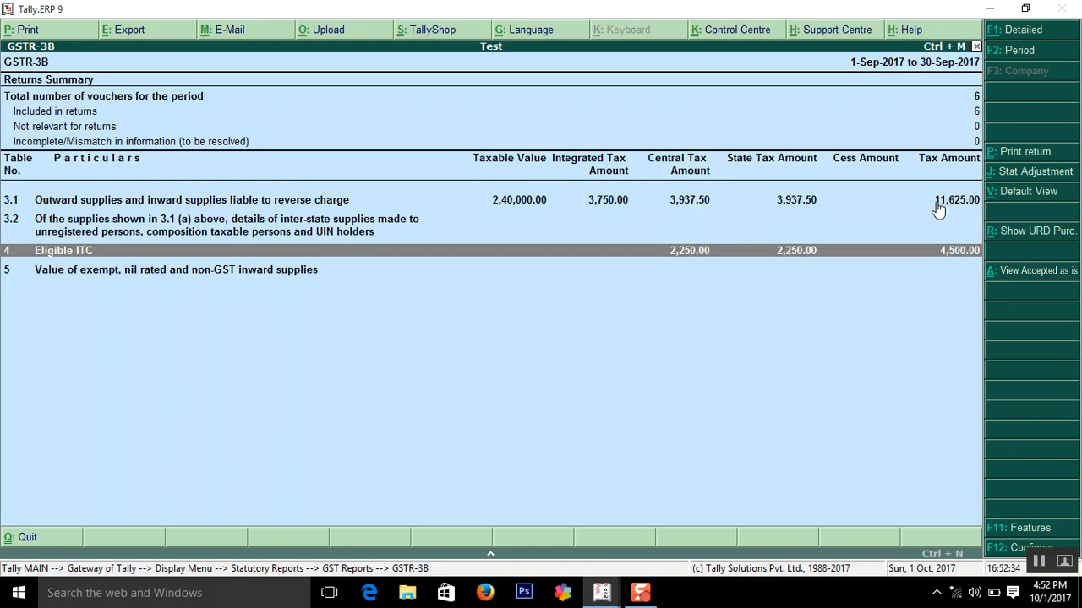
pyautogui.moveTo(706, 279)
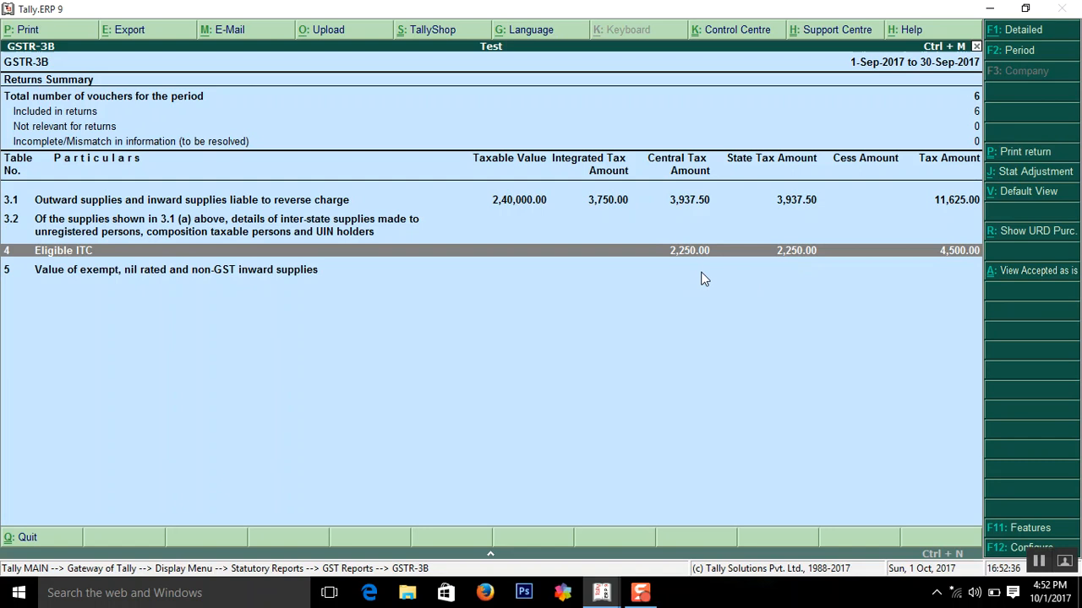
pyautogui.moveTo(777, 277)
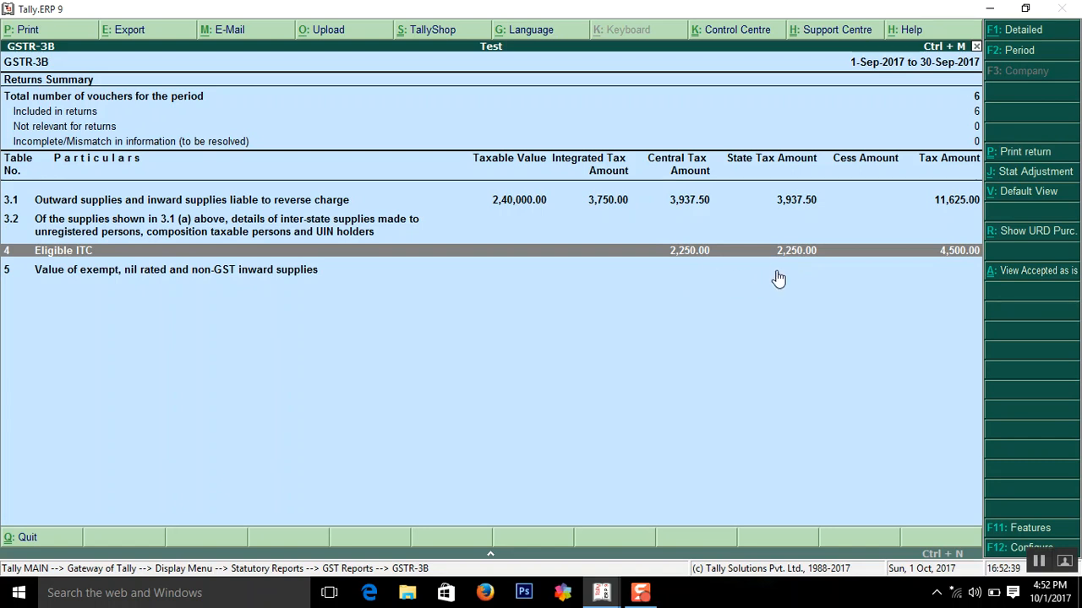
pyautogui.moveTo(953, 210)
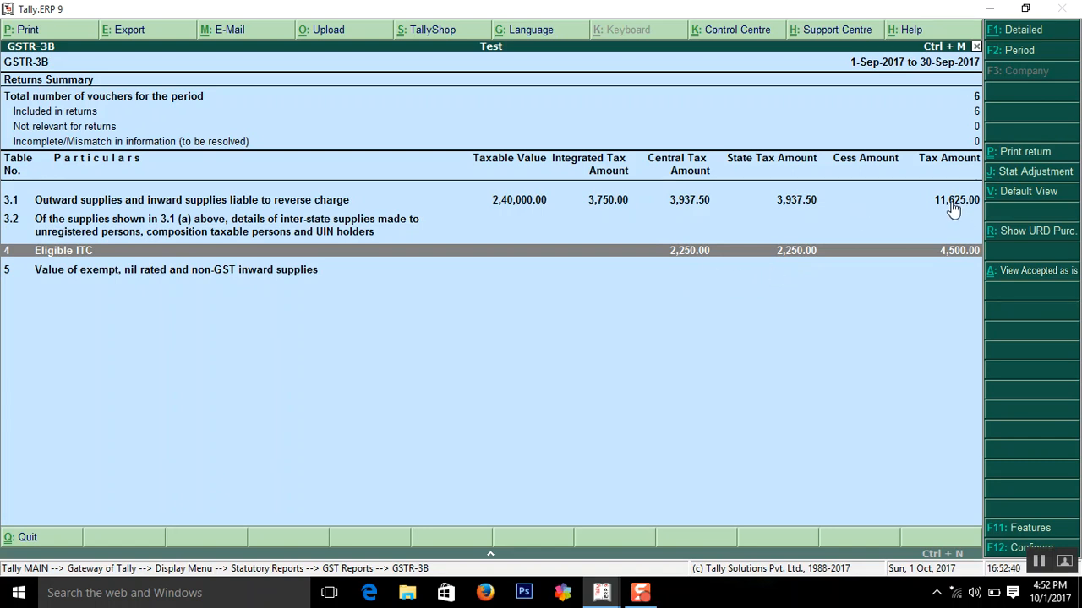
pyautogui.moveTo(961, 279)
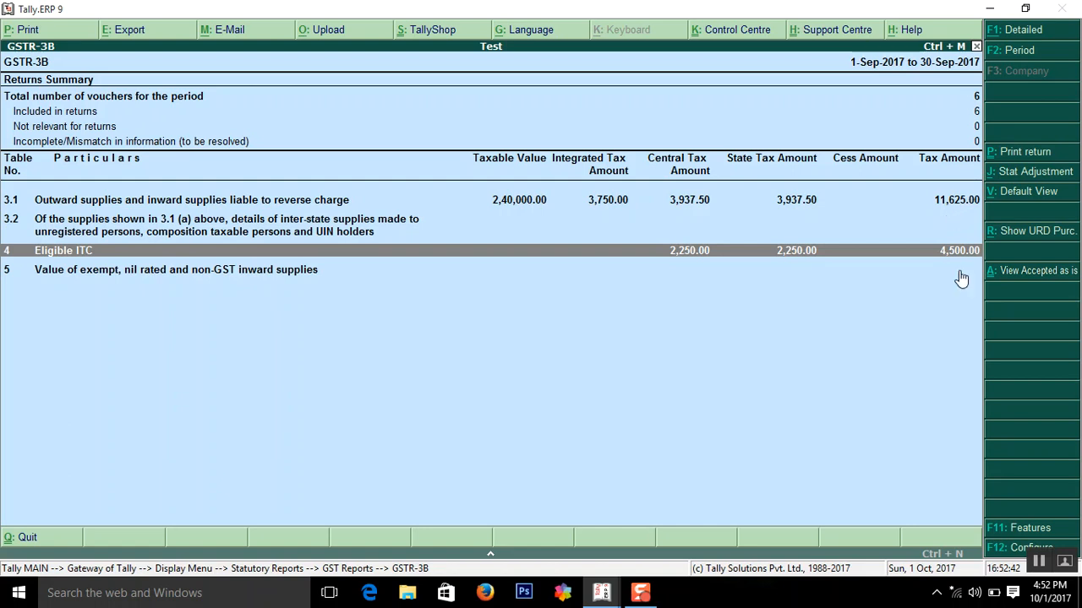
pyautogui.moveTo(955, 262)
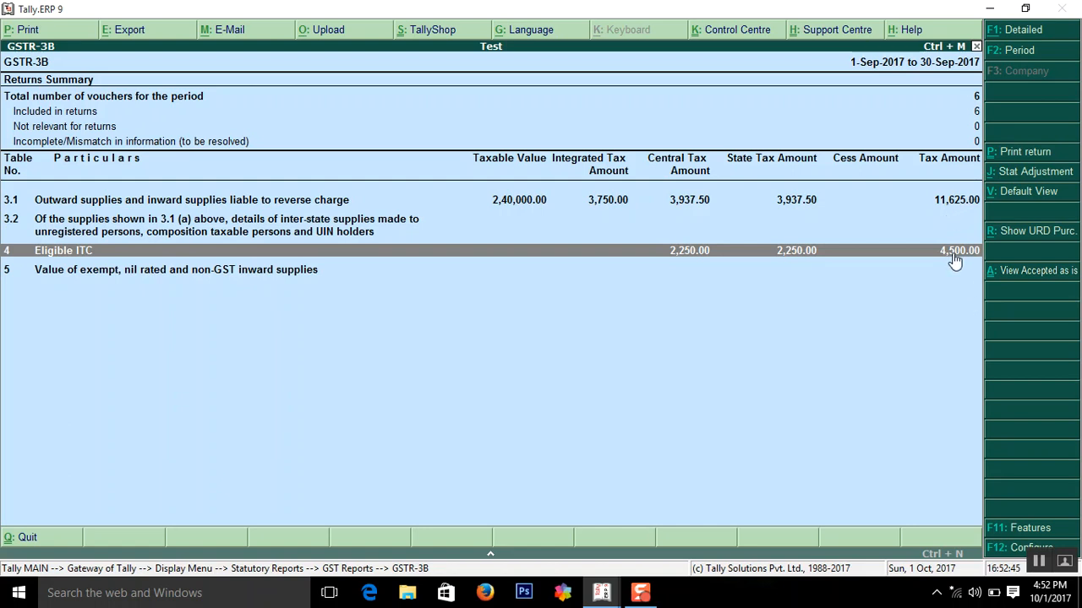
pyautogui.moveTo(937, 294)
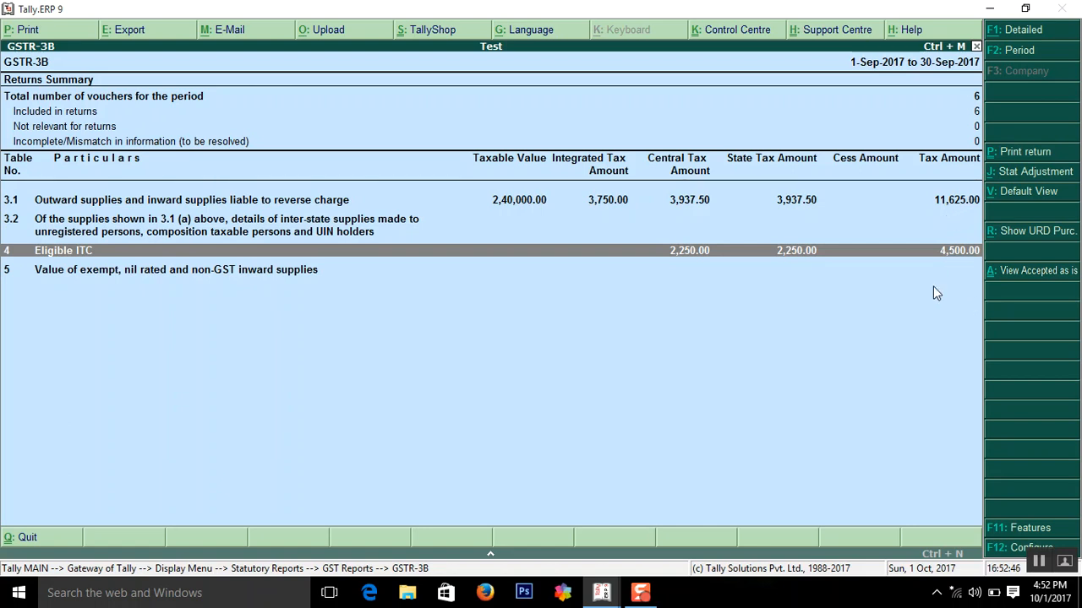
pyautogui.moveTo(879, 369)
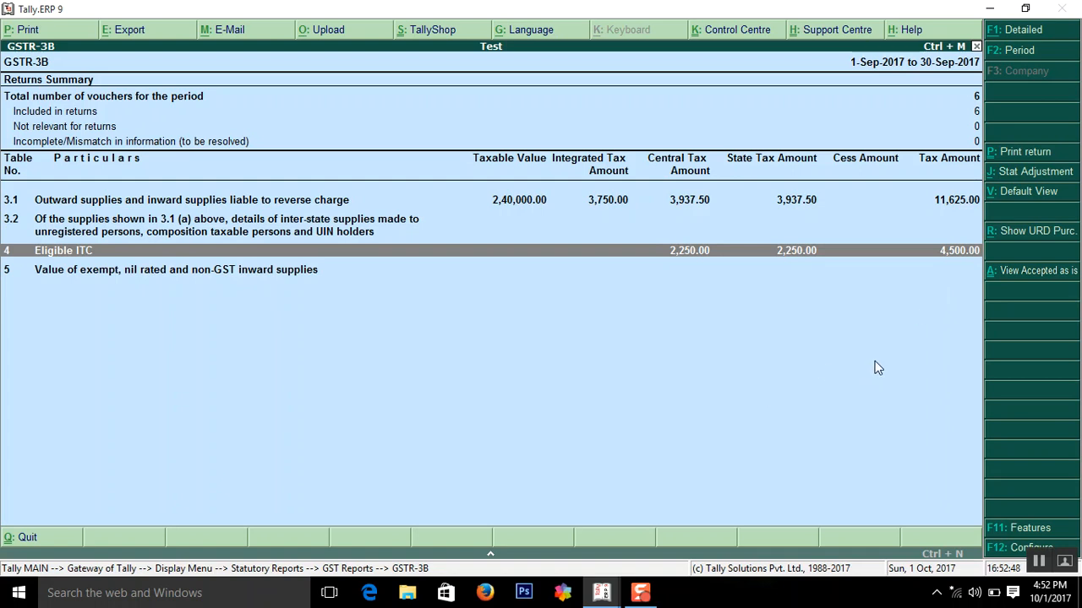
pyautogui.moveTo(730, 321)
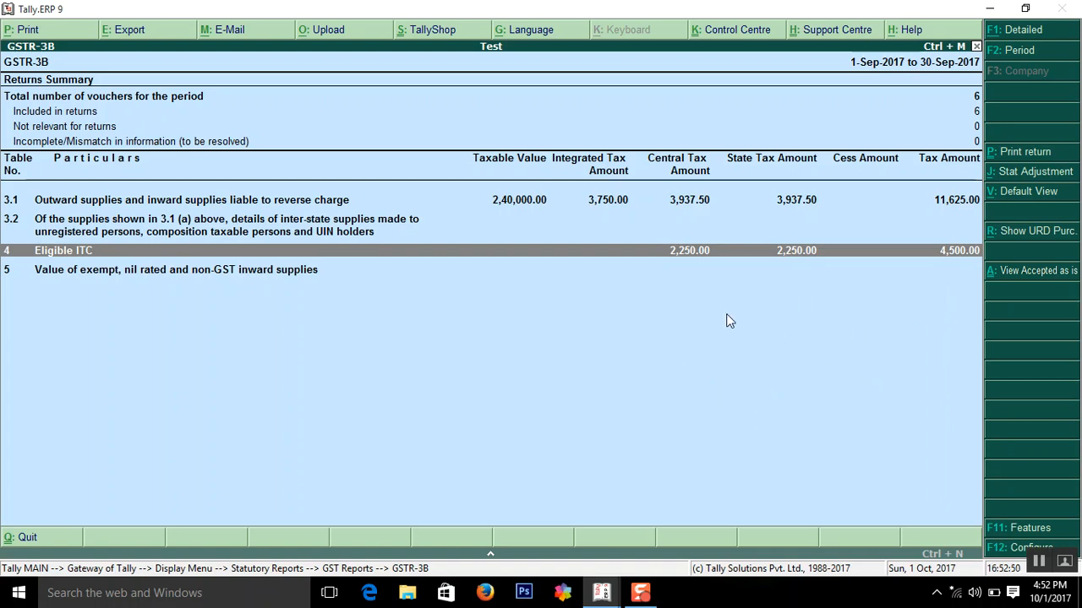
pyautogui.moveTo(610, 405)
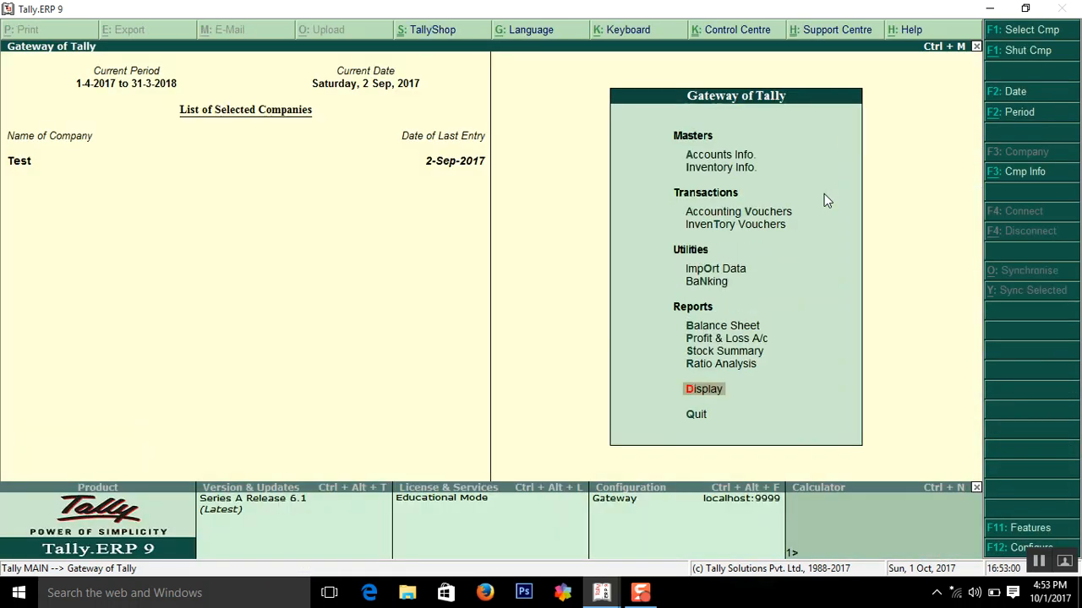
# - Show the Gst group summary with ₹4,500 debit and ₹12,475 credit closing balances
pyautogui.click(703, 389)
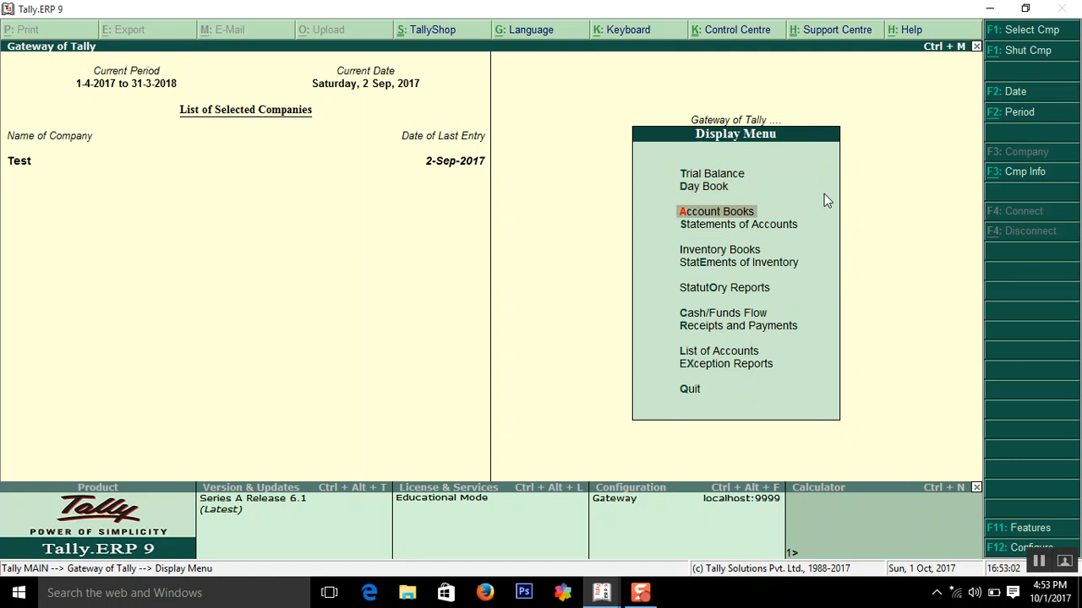
pyautogui.click(716, 212)
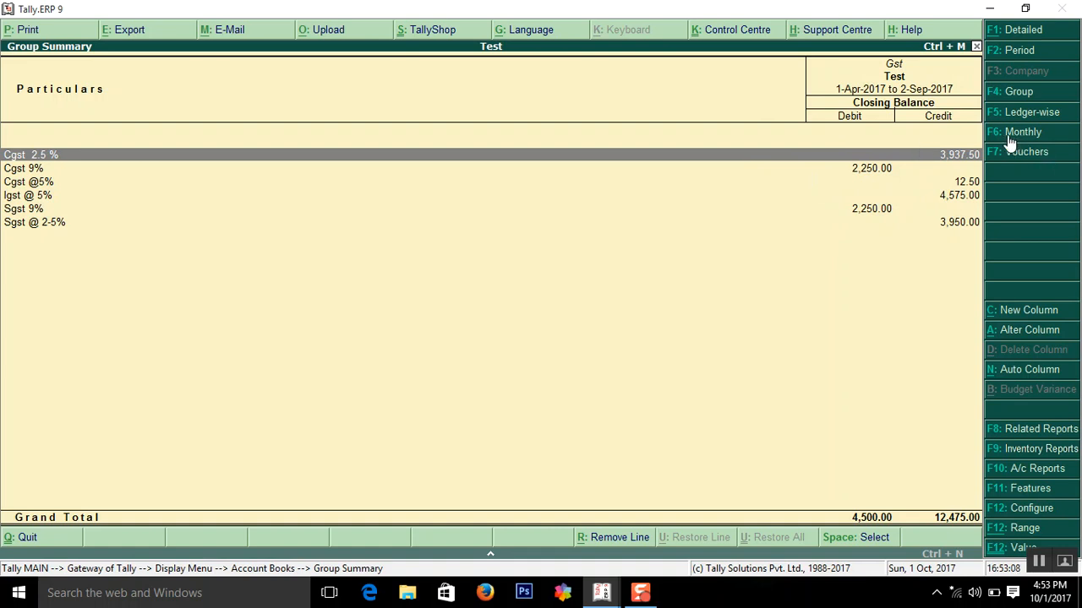
# - Switch to monthly view and drill into September 2017, closing ₹7,975 Cr
pyautogui.click(1022, 131)
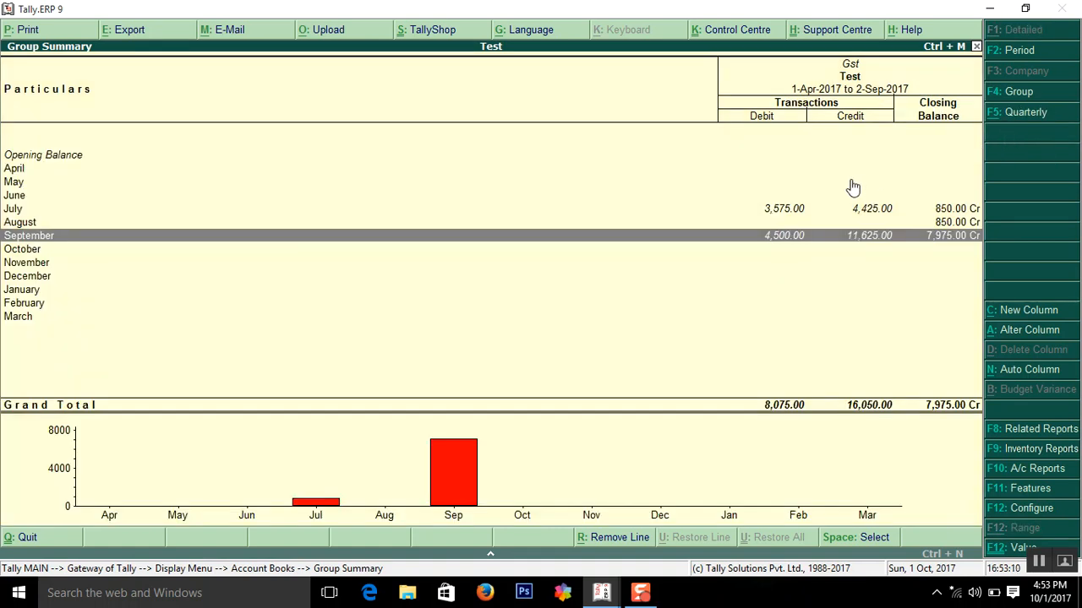
pyautogui.press('Down')
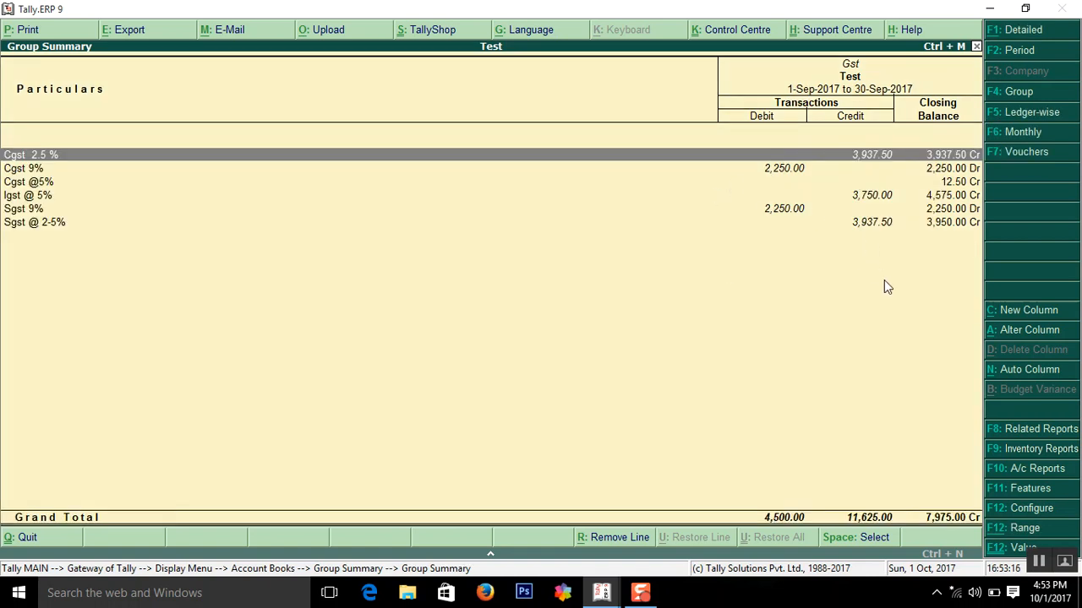
pyautogui.moveTo(887, 183)
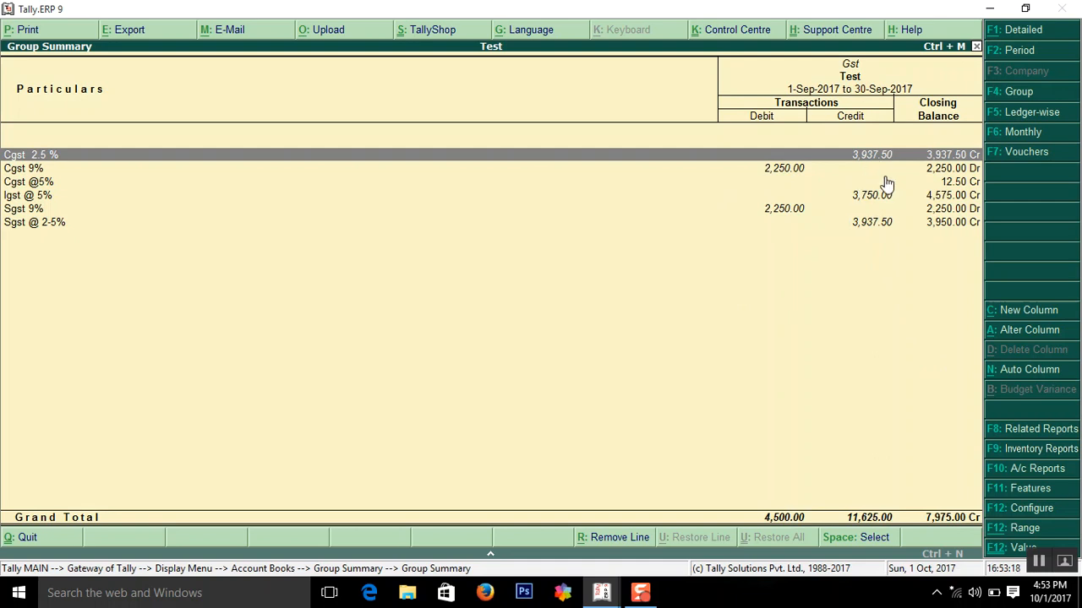
pyautogui.moveTo(858, 521)
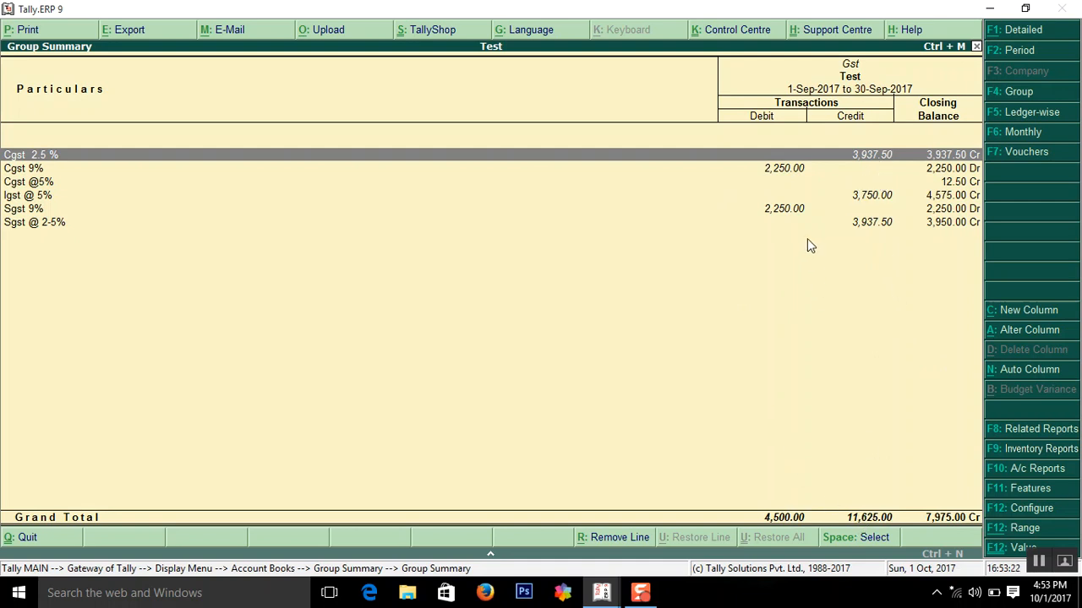
pyautogui.moveTo(784, 190)
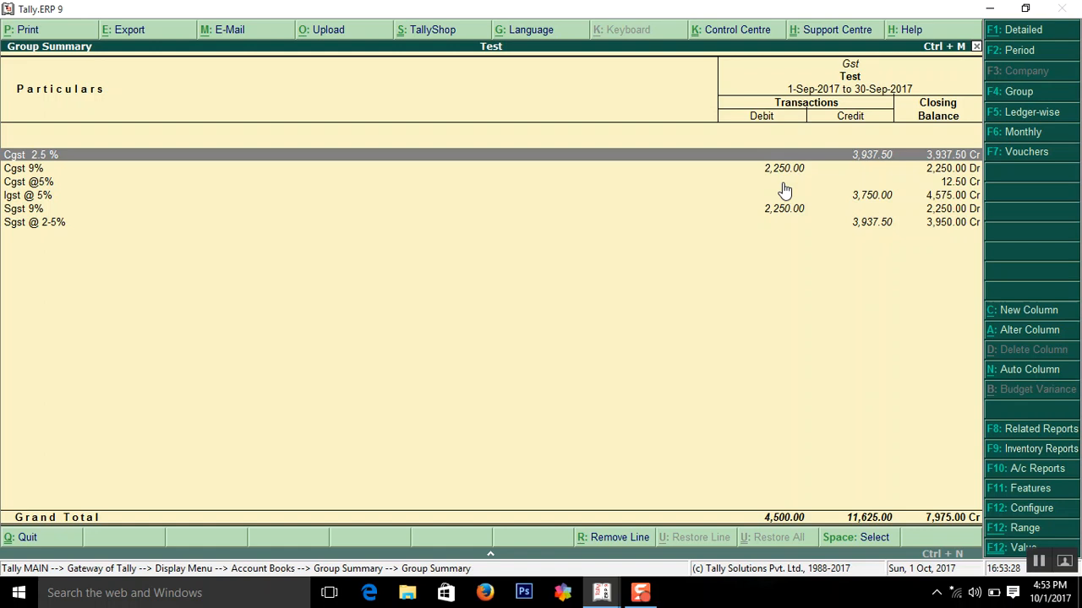
pyautogui.press('Down')
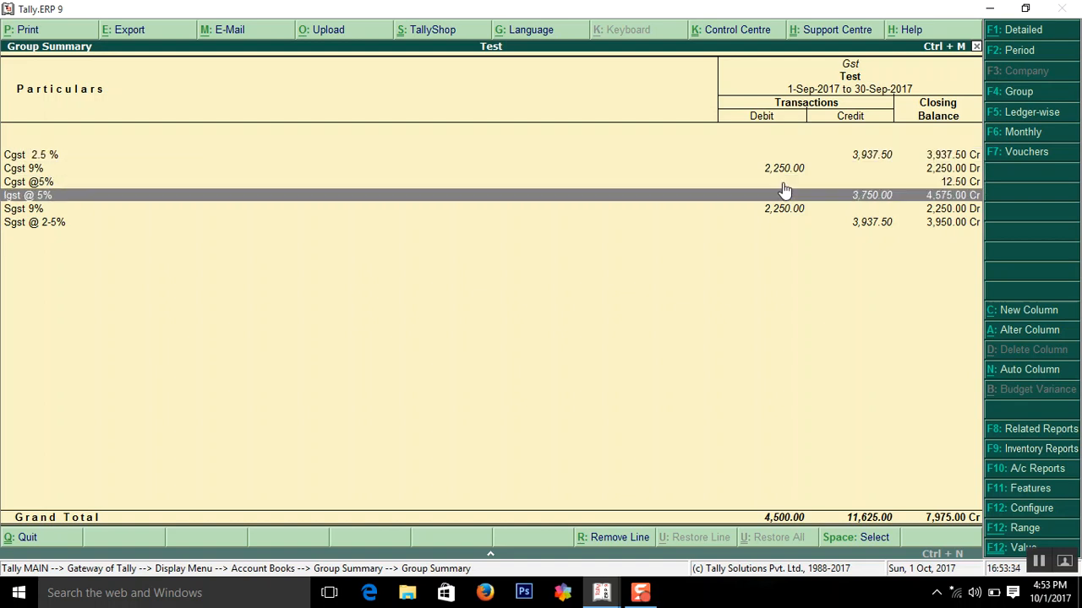
pyautogui.press('Down')
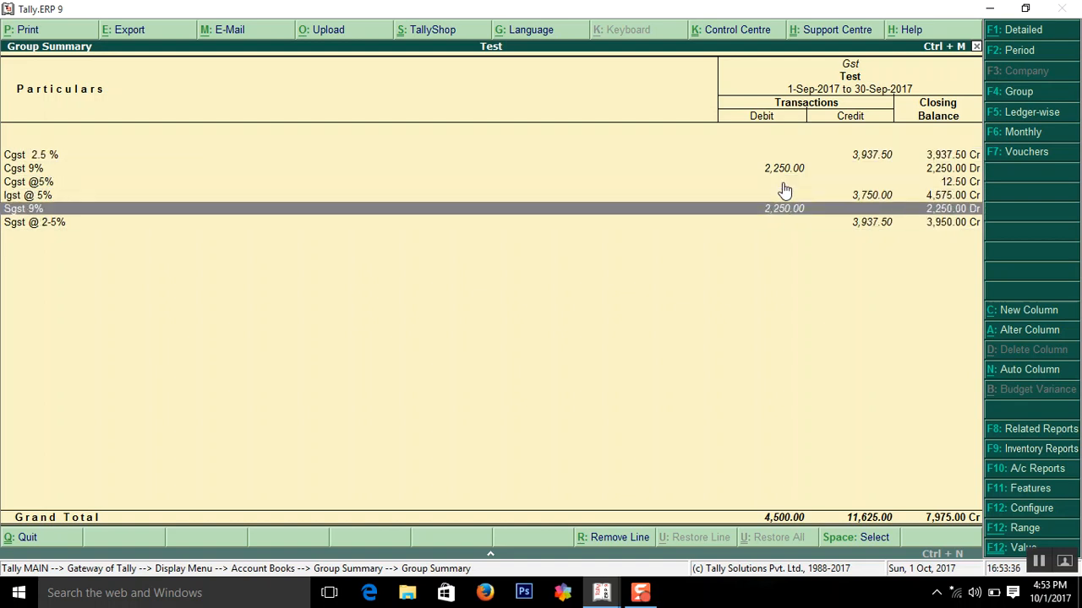
pyautogui.press('down')
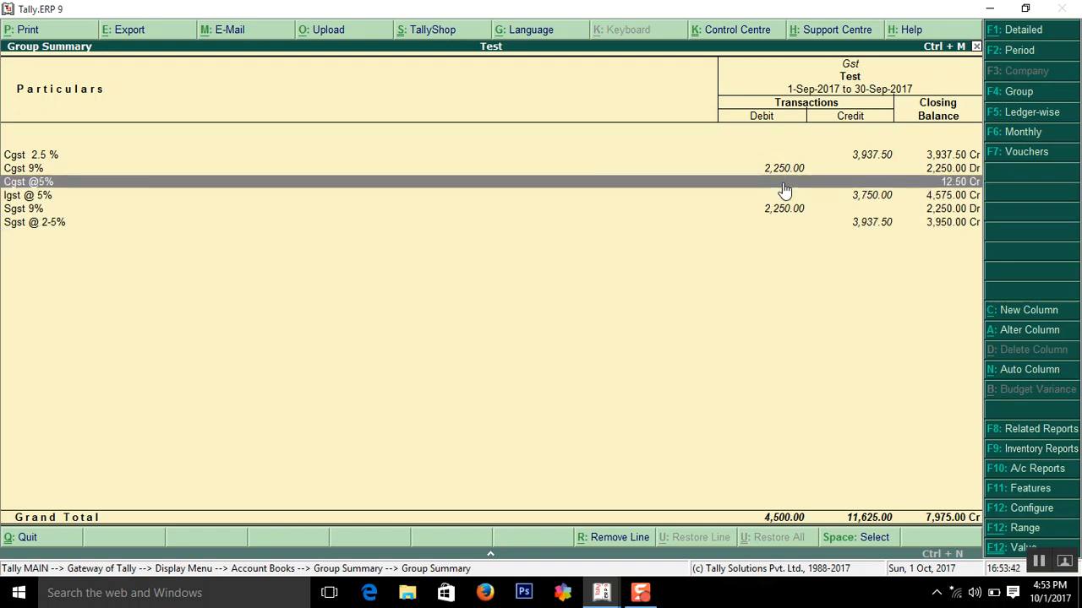
pyautogui.press('Down')
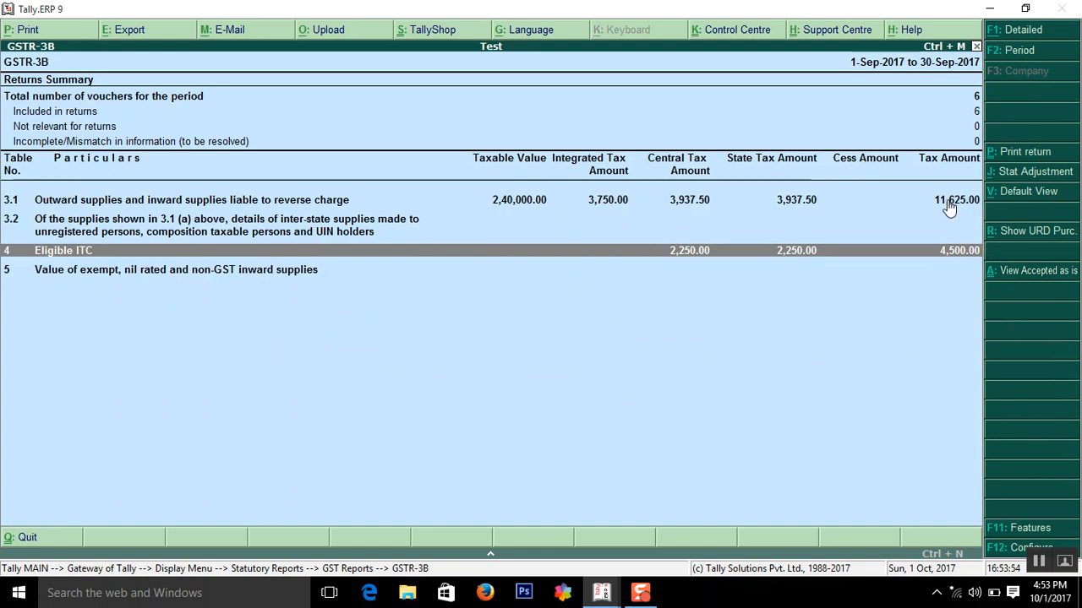
pyautogui.moveTo(791, 212)
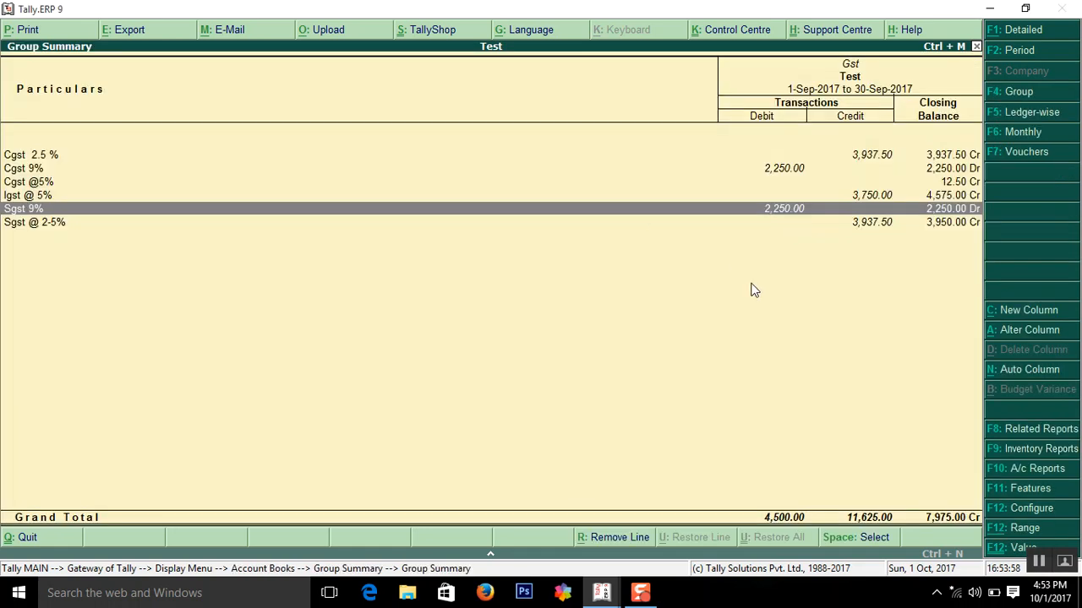
pyautogui.moveTo(743, 311)
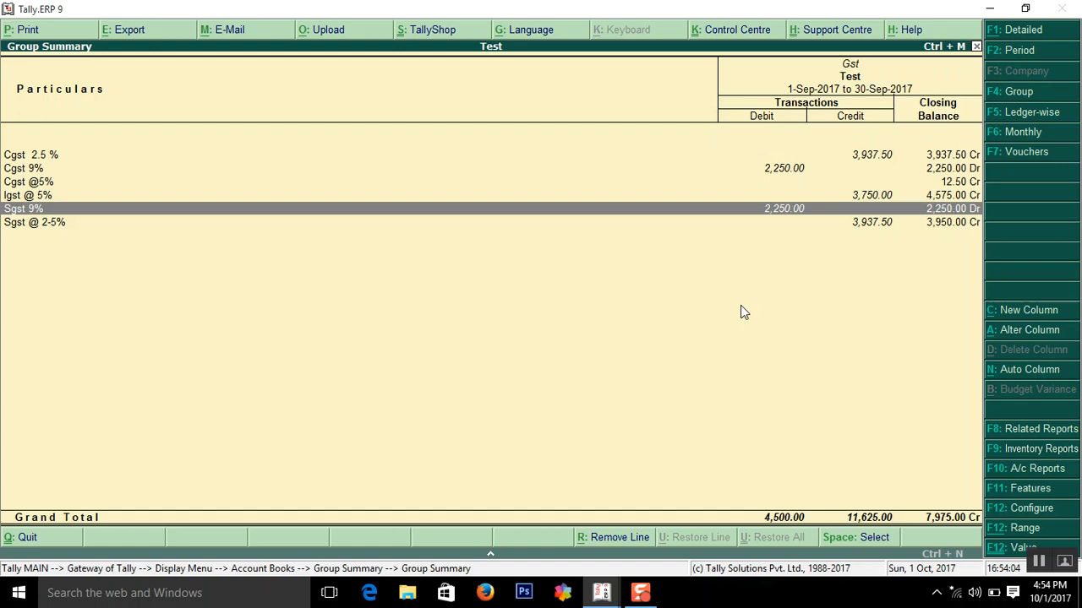
pyautogui.moveTo(889, 185)
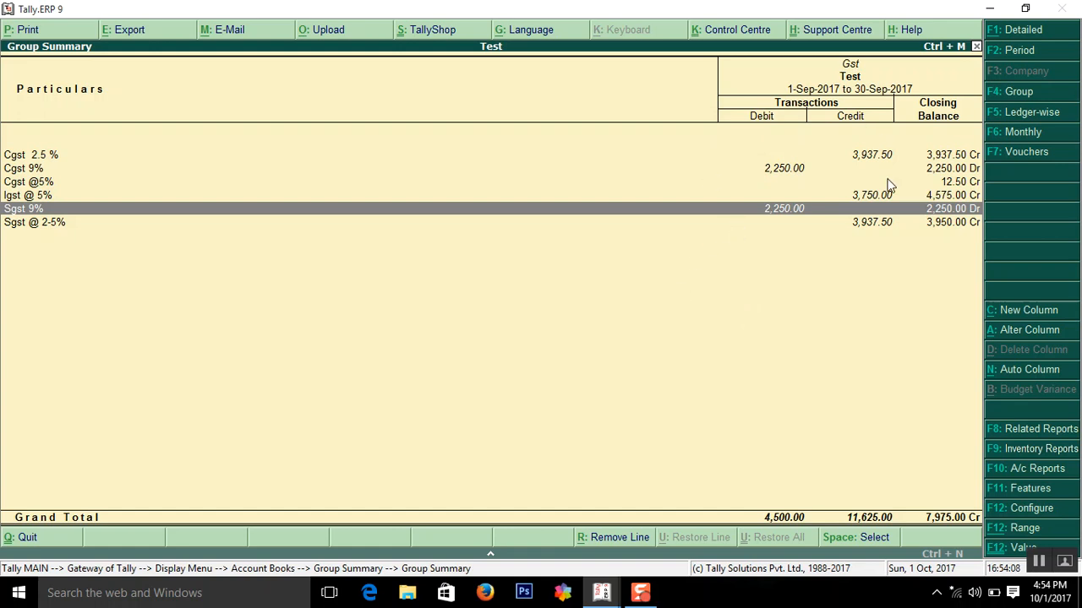
pyautogui.moveTo(635, 258)
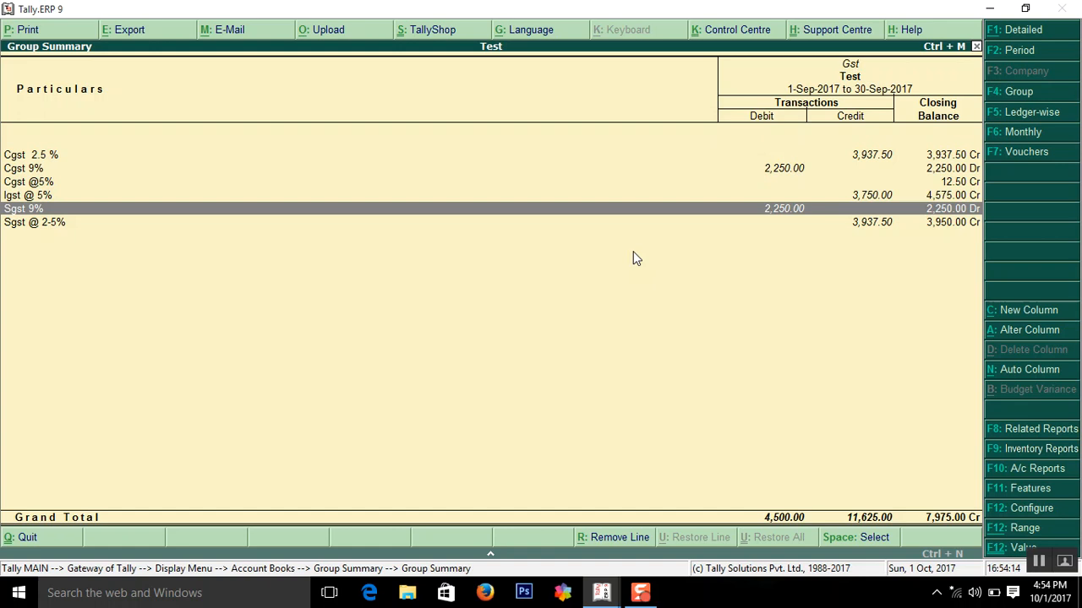
pyautogui.moveTo(581, 274)
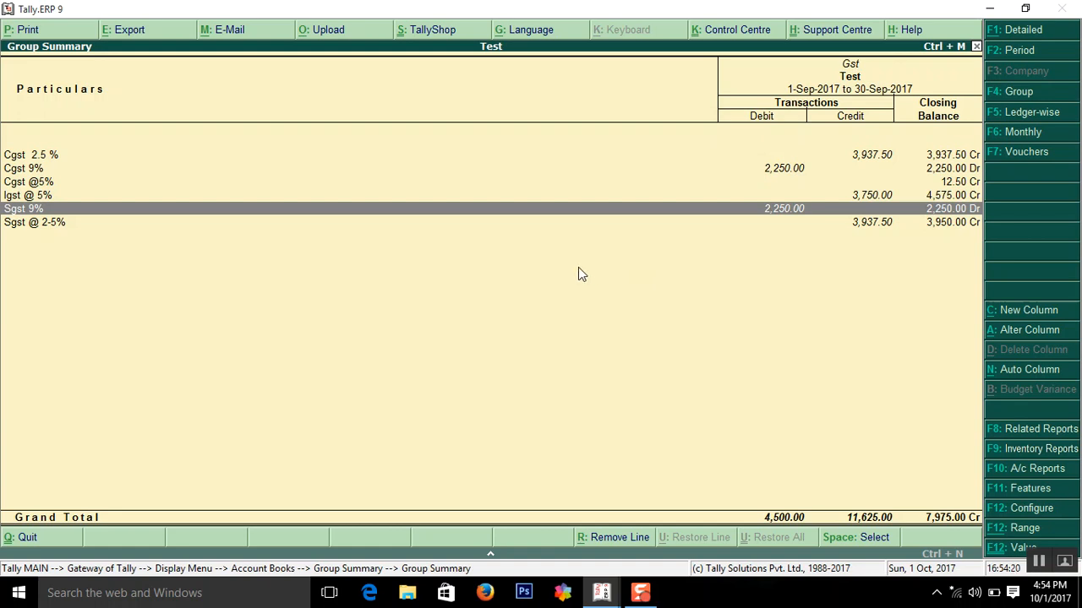
pyautogui.moveTo(643, 240)
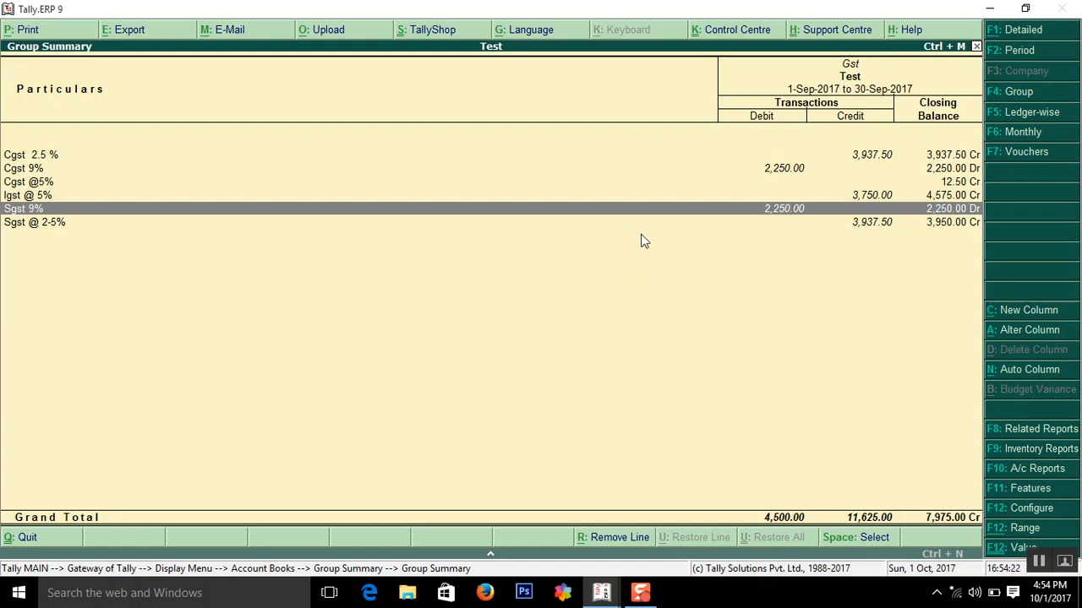
pyautogui.moveTo(541, 220)
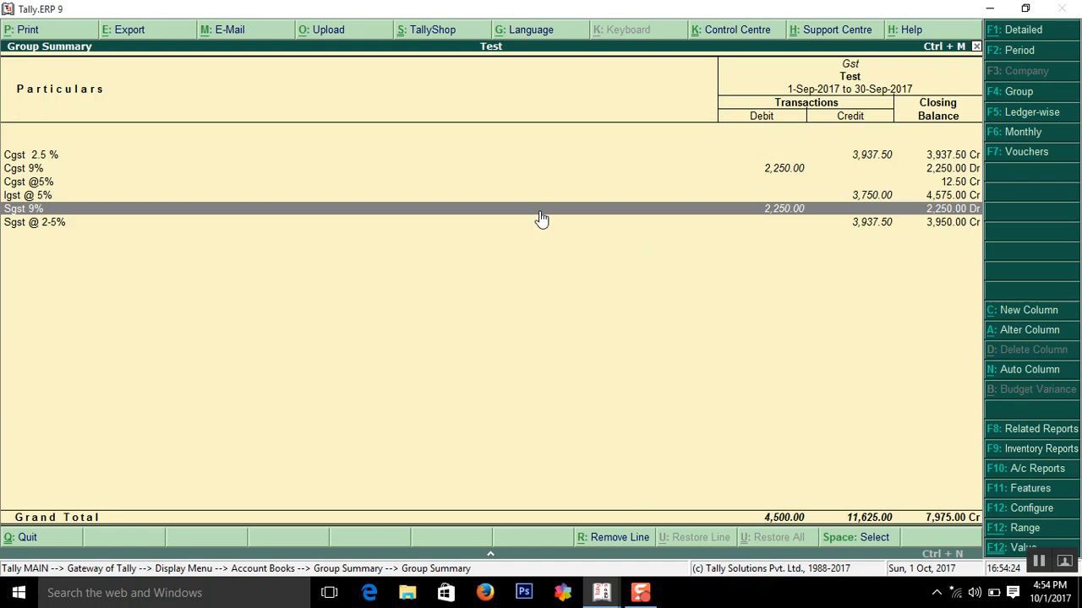
pyautogui.moveTo(753, 397)
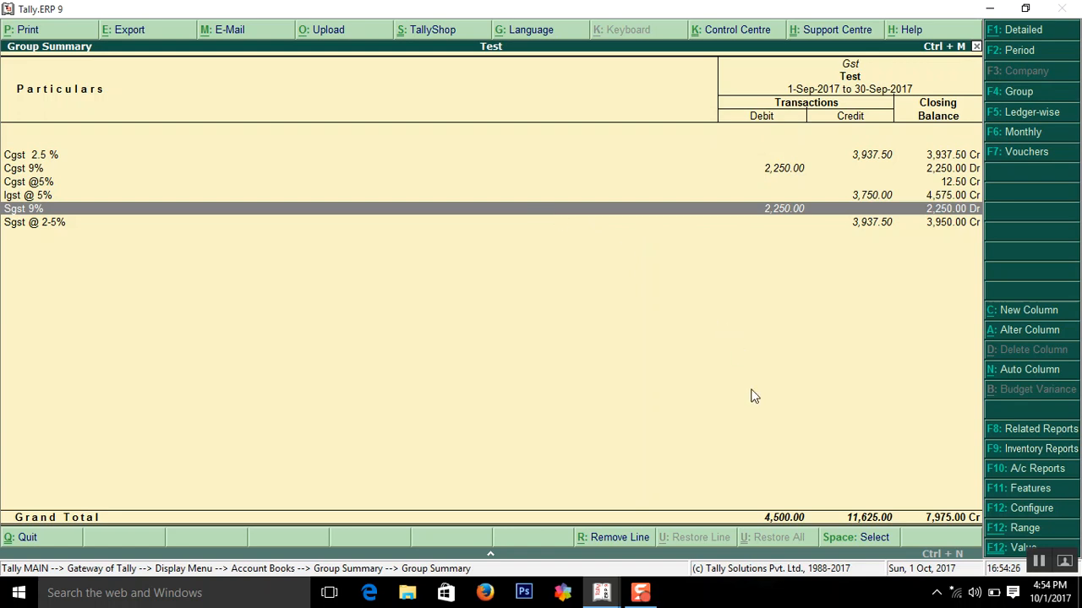